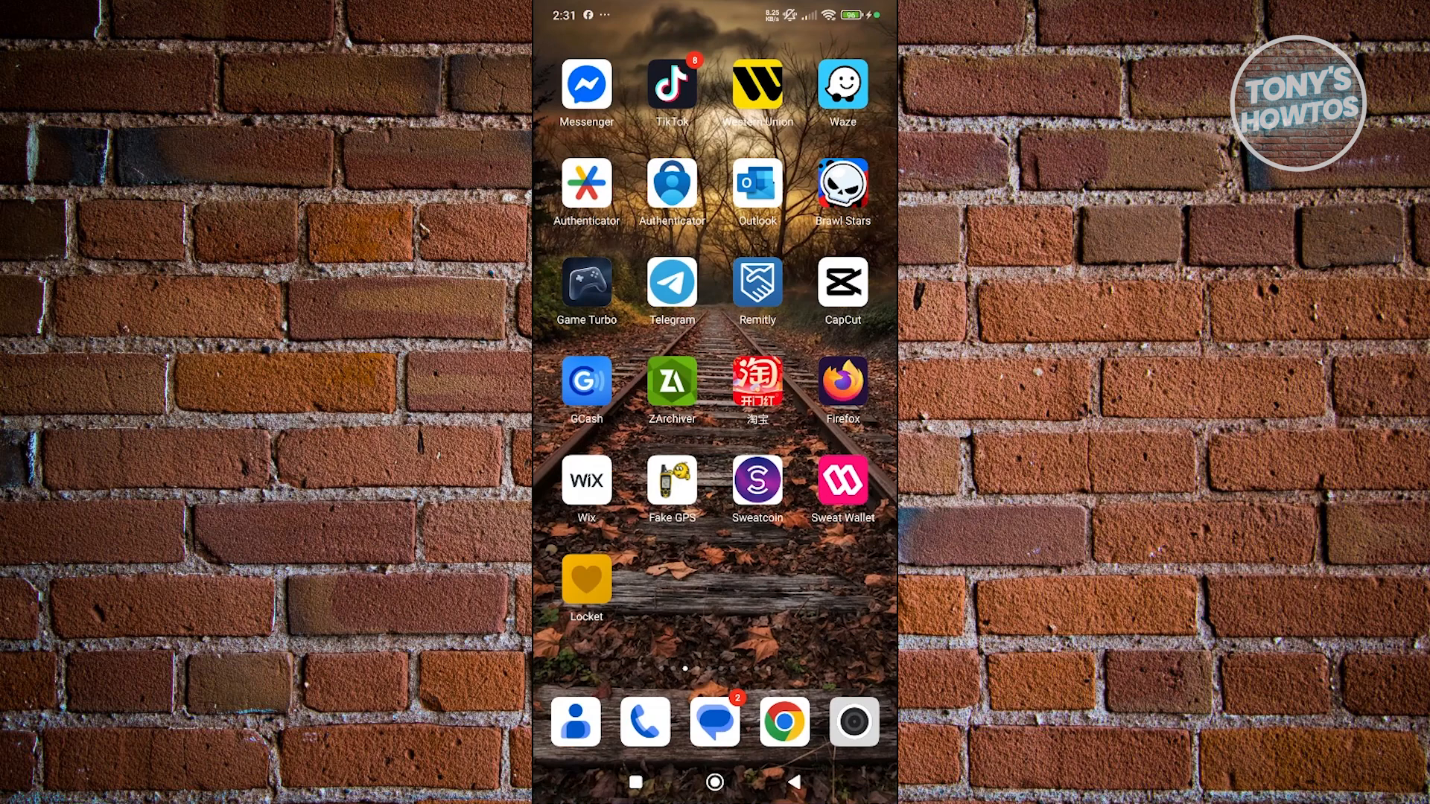
Launch the Locket app from the Android home screen
{"action": "left_click", "coordinate": [586, 579]}
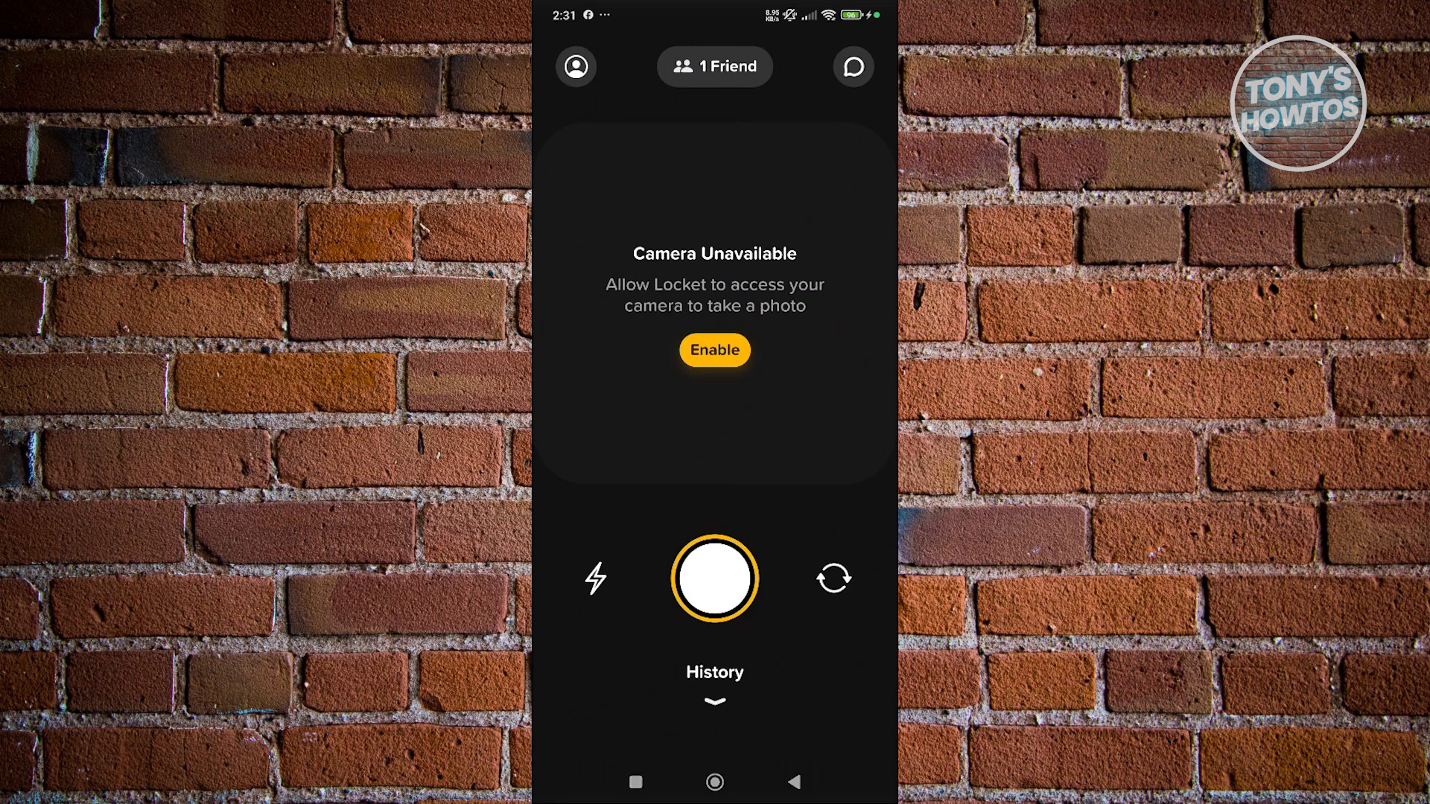
Open the Locket account profile and settings page
{"action": "left_click", "coordinate": [579, 66]}
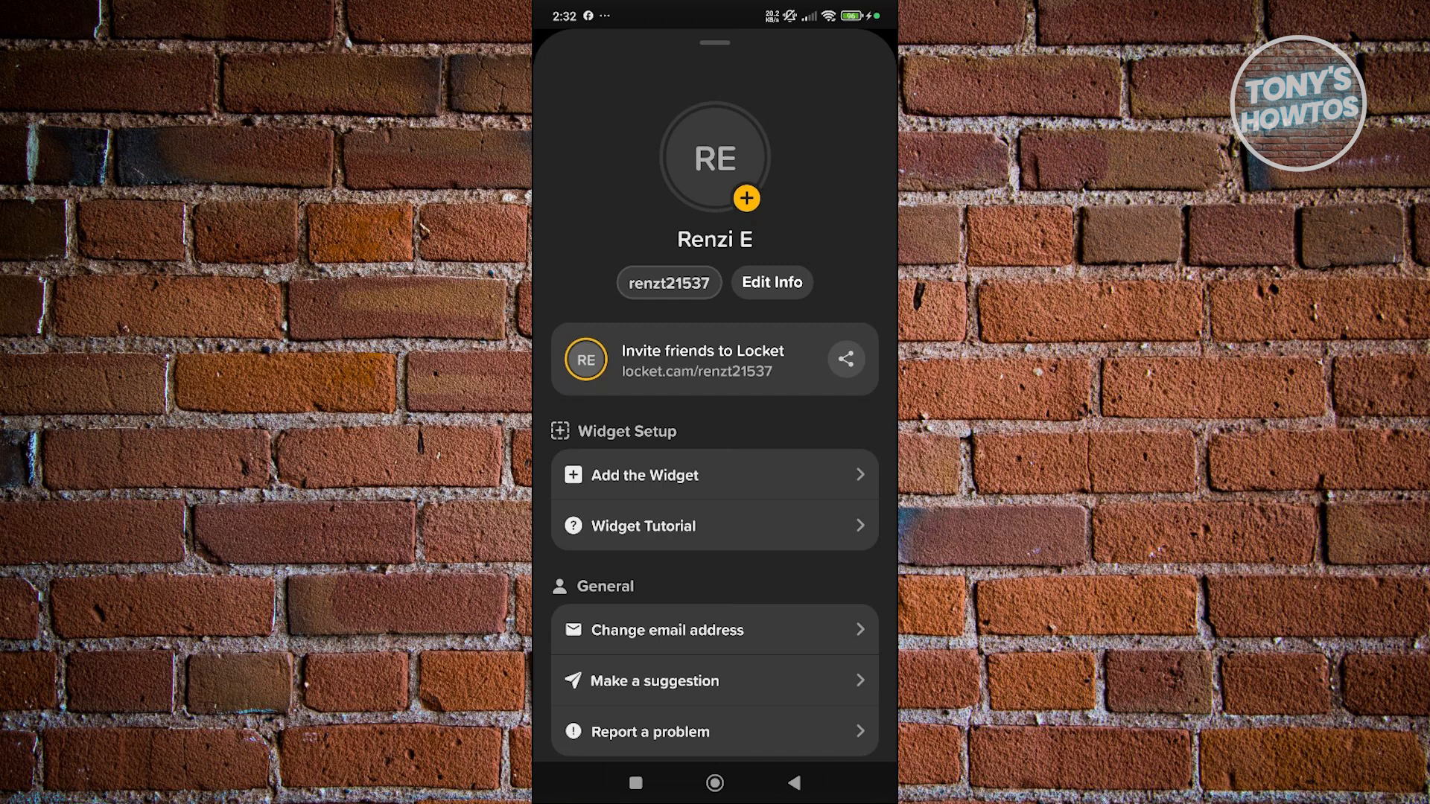
Open the Edit Info name form and tap Save to return to the profile
{"action": "left_click", "coordinate": [772, 282]}
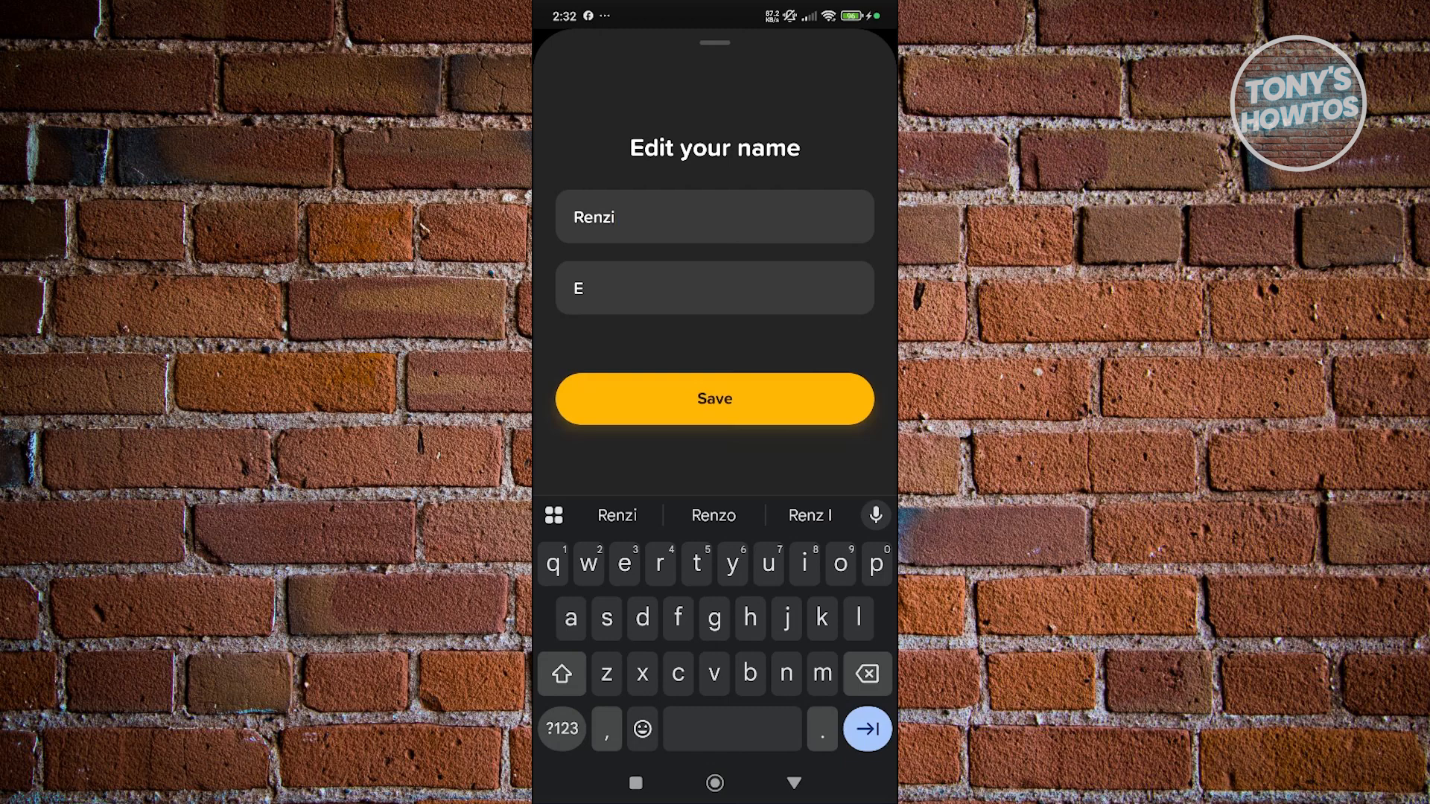
{"action": "left_click", "coordinate": [714, 398]}
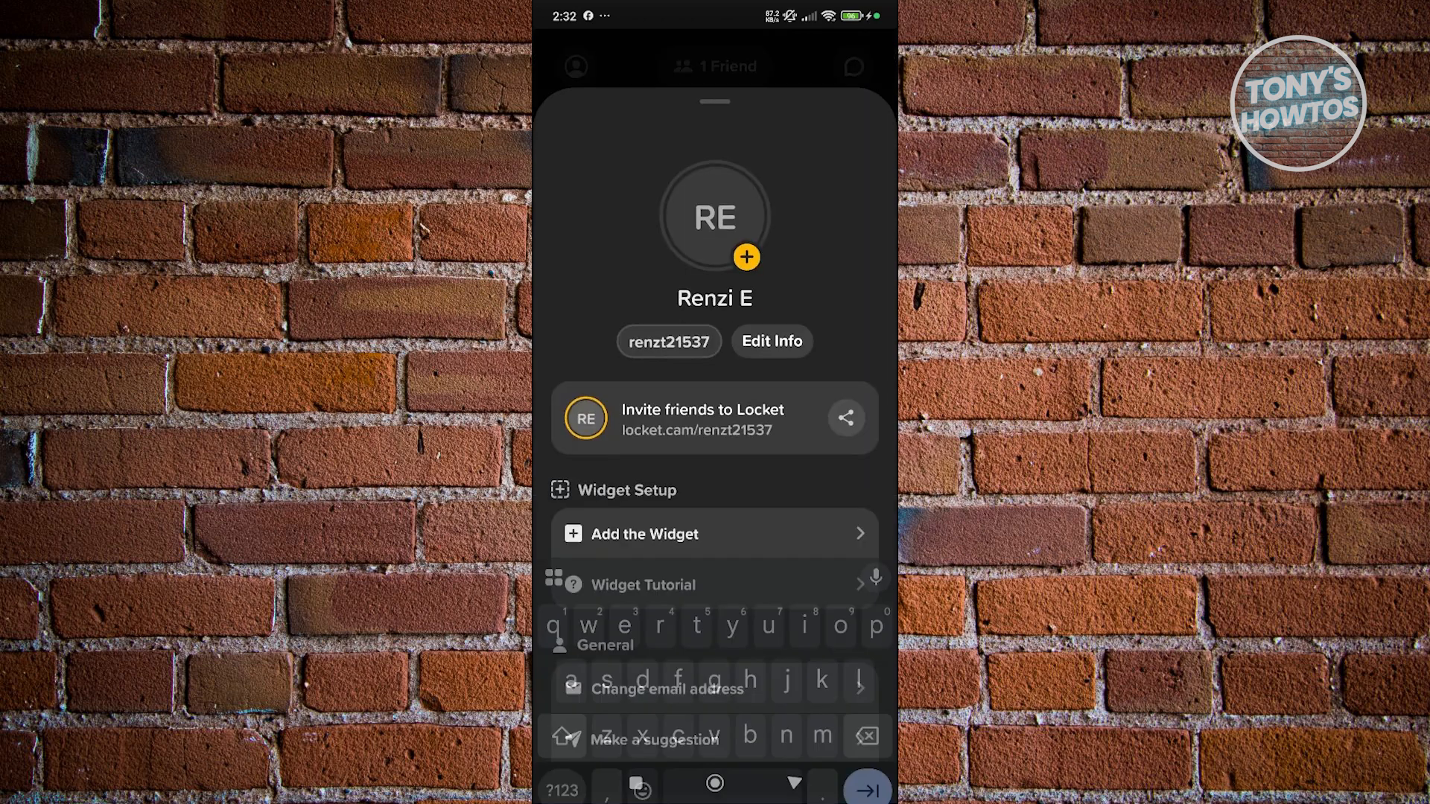